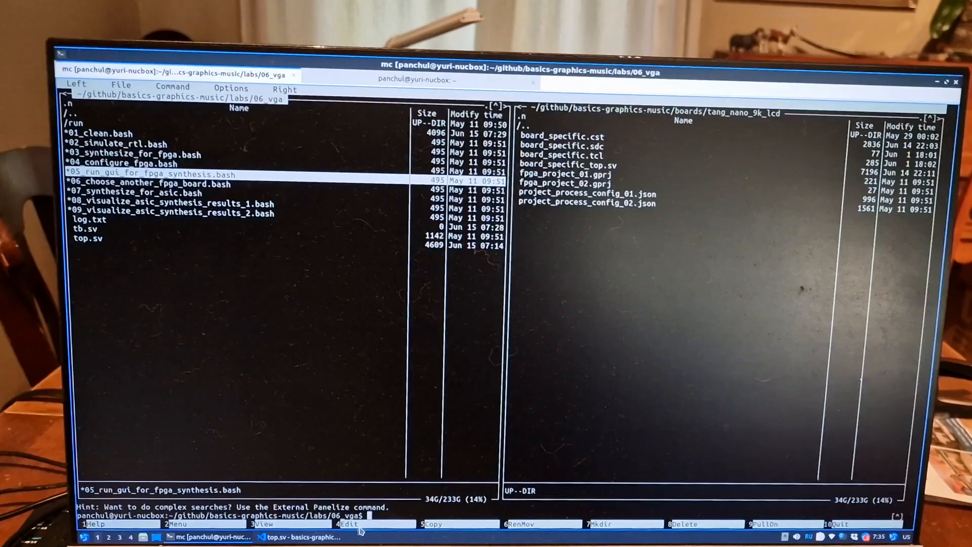
Step: Run ./03_synthesize_for_fpga.bash in labs/06_vga to build and load the VGA design into SRAM
left_click(302, 536)
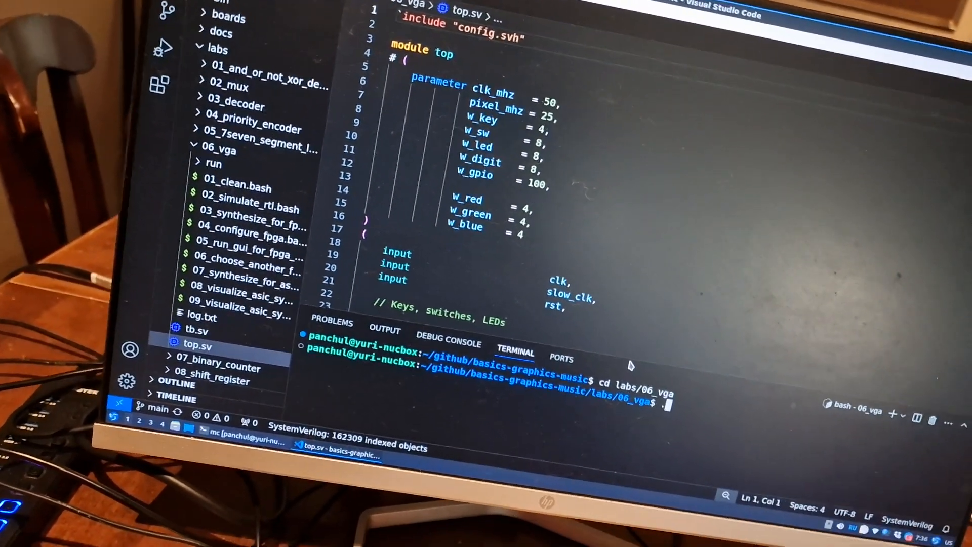
type("./03")
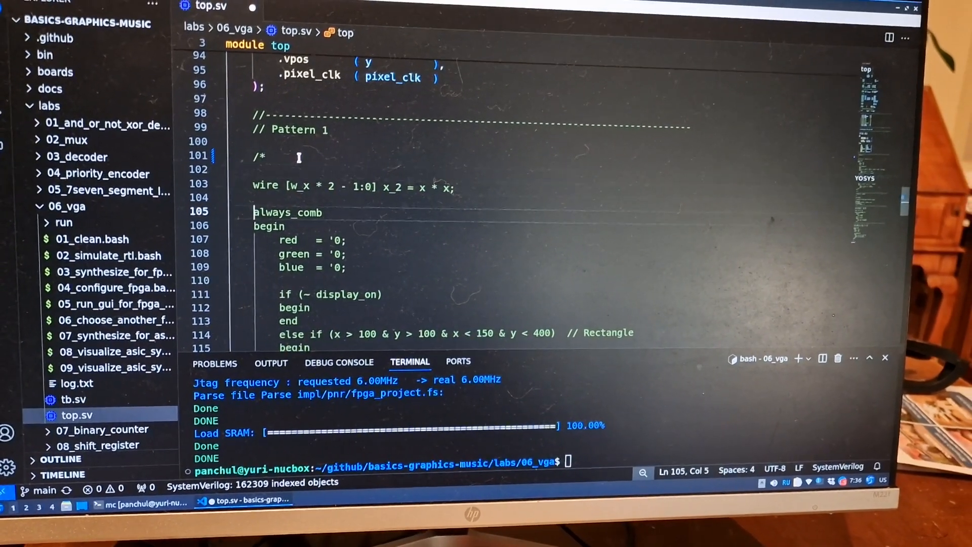
Step: Enable Pattern 3 (dynamic) in top.sv by turning its /* opener into /**/
scroll("down", 3)
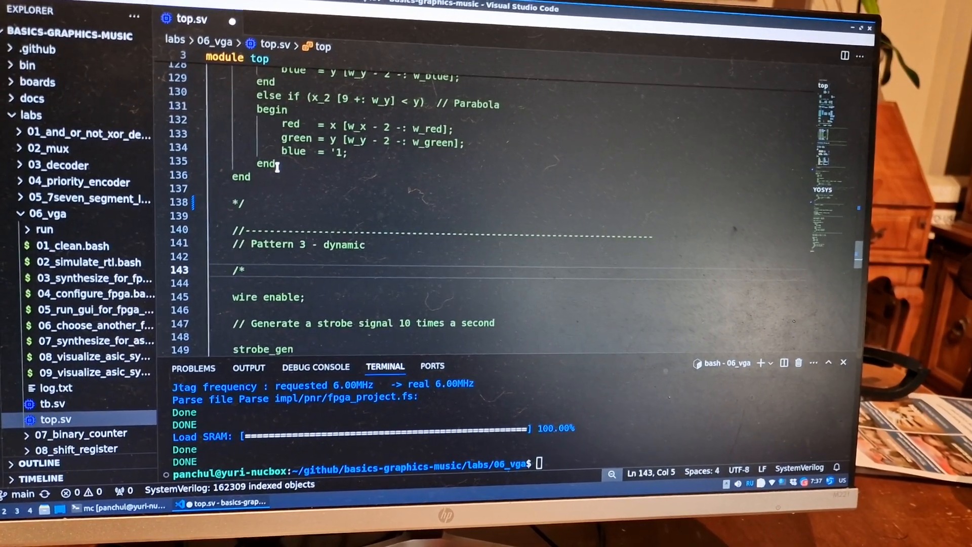
type("*")
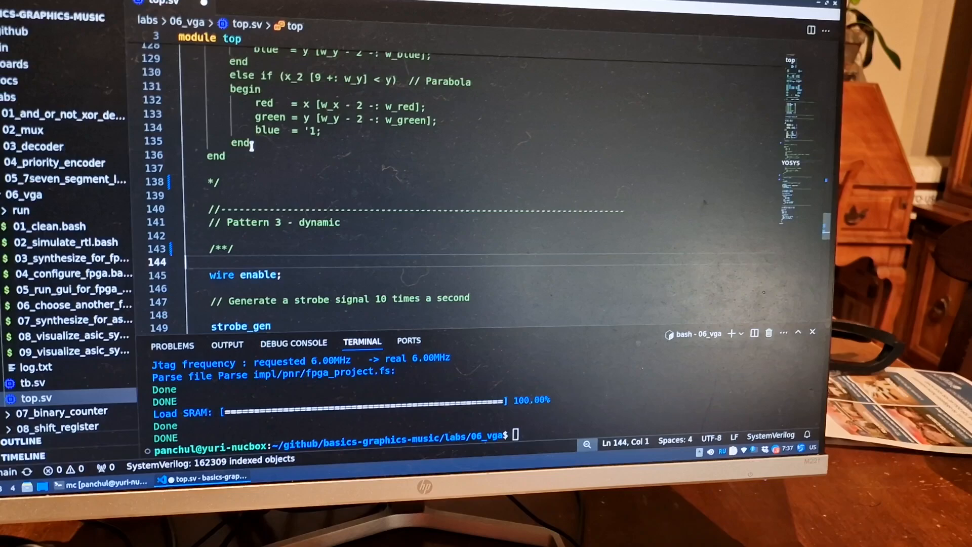
scroll("down", 3)
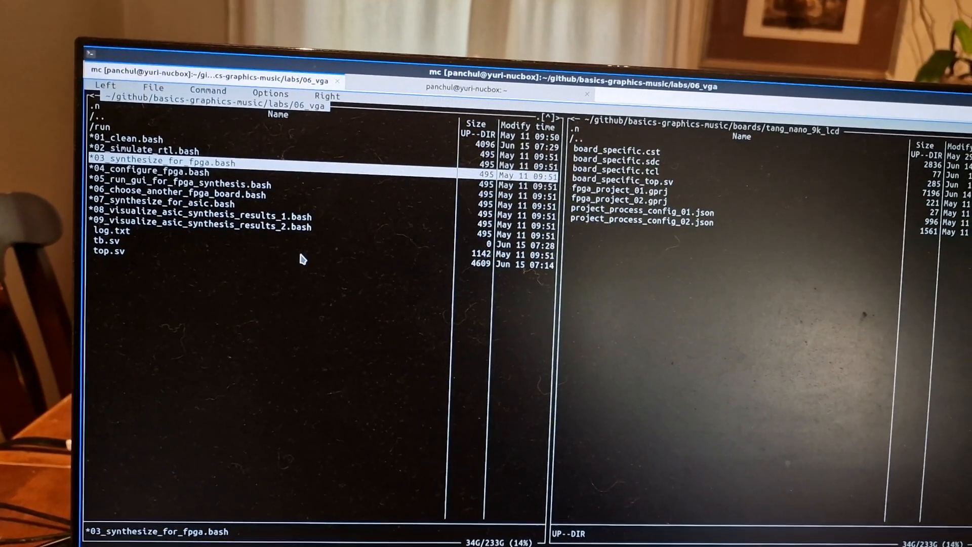
Step: Select the FPGA GUI script in Midnight Commander to launch GOWIN on fpga_project
key("Down")
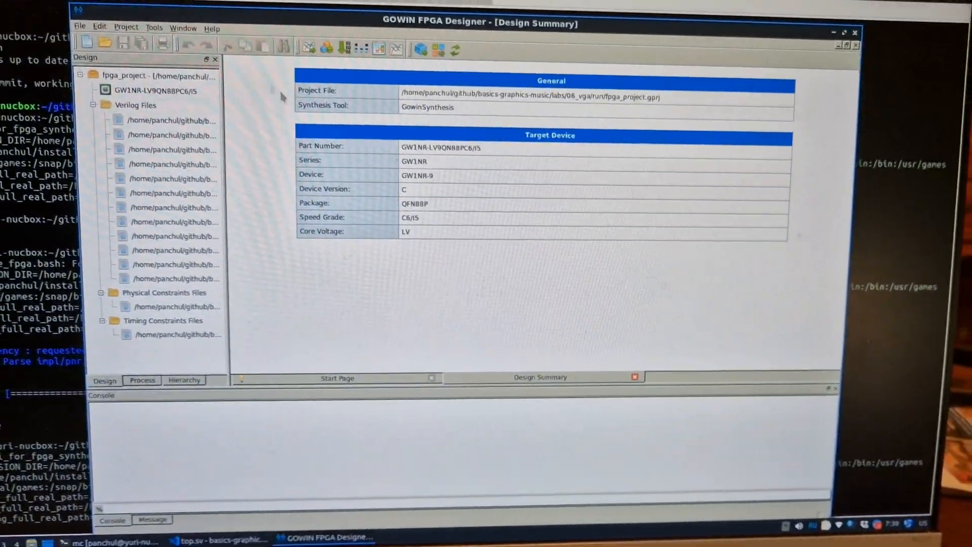
Step: Open the RTL Design Viewer via Tools > Schematic Viewer for the 06_vga design
left_click(126, 27)
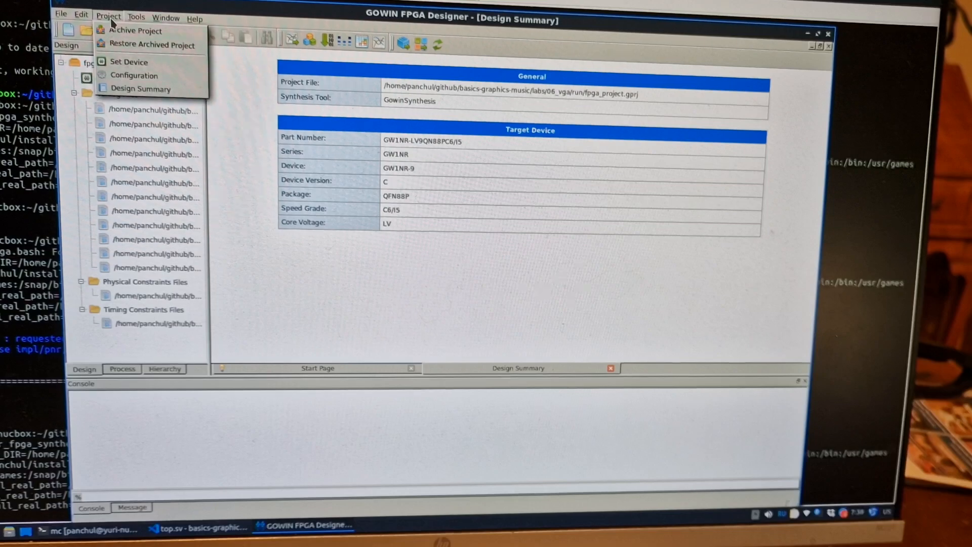
left_click(134, 15)
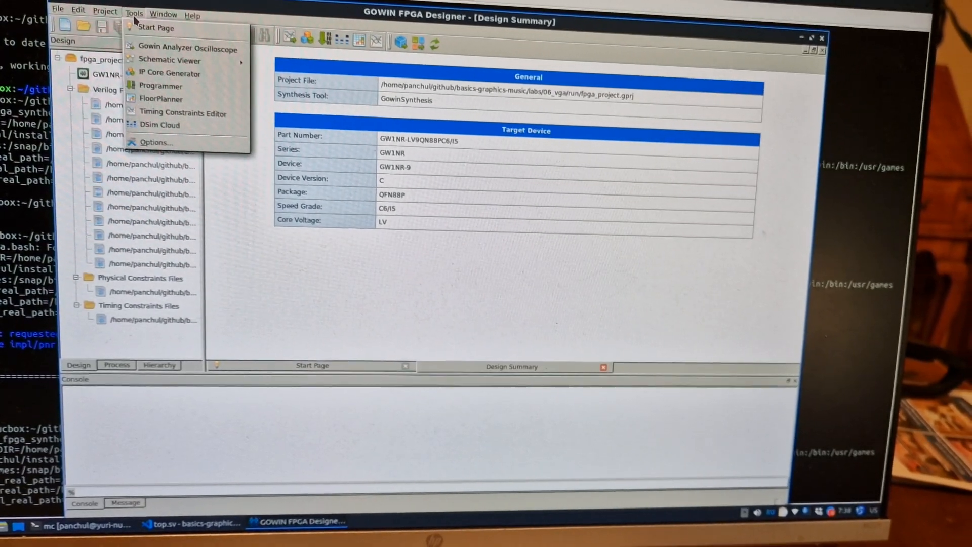
mouse_move(165, 54)
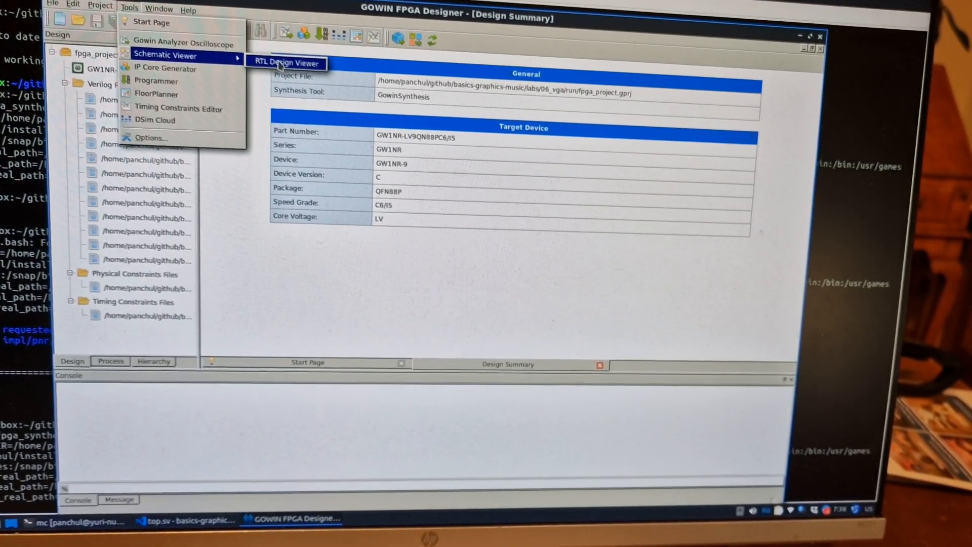
left_click(287, 63)
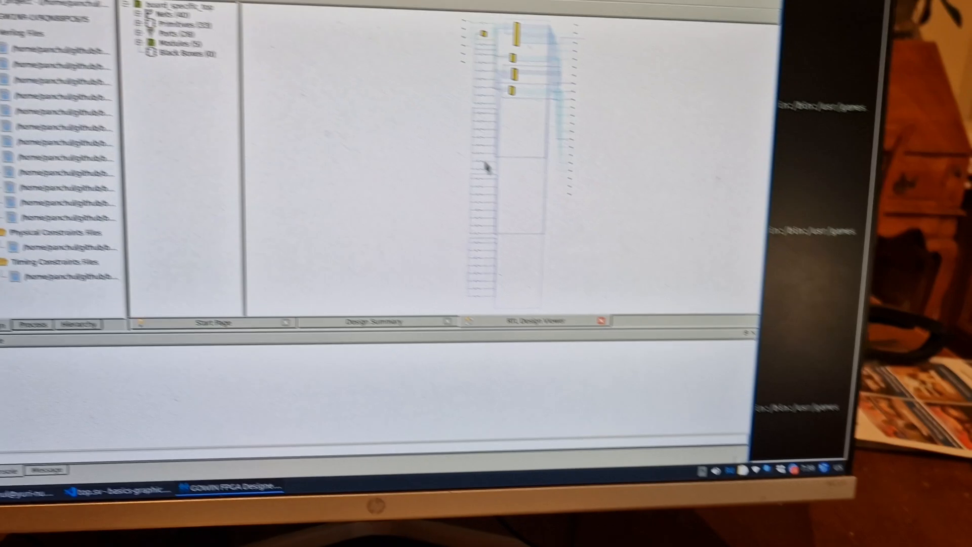
left_click(168, 75)
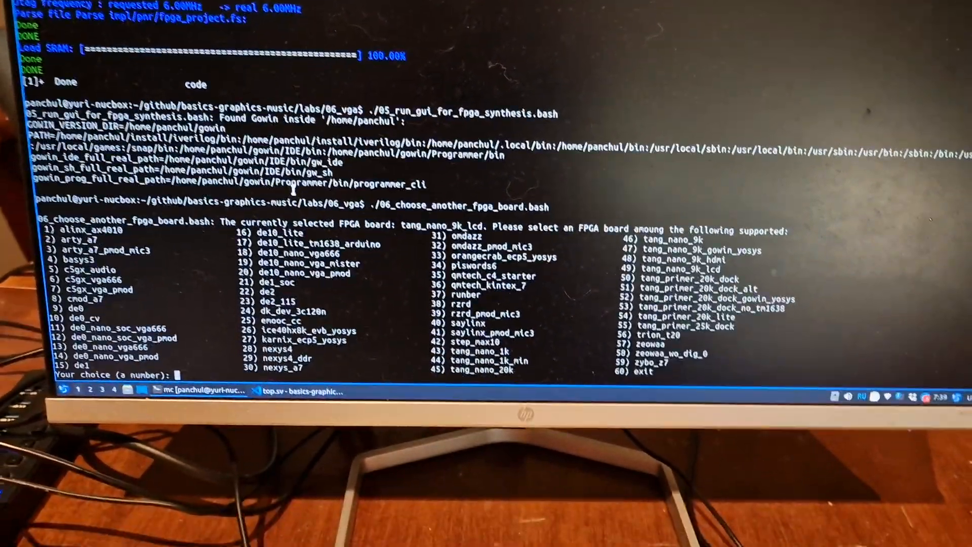
Step: Enter 49 at the board prompt to select tang_nano_9k_lcd
type("49")
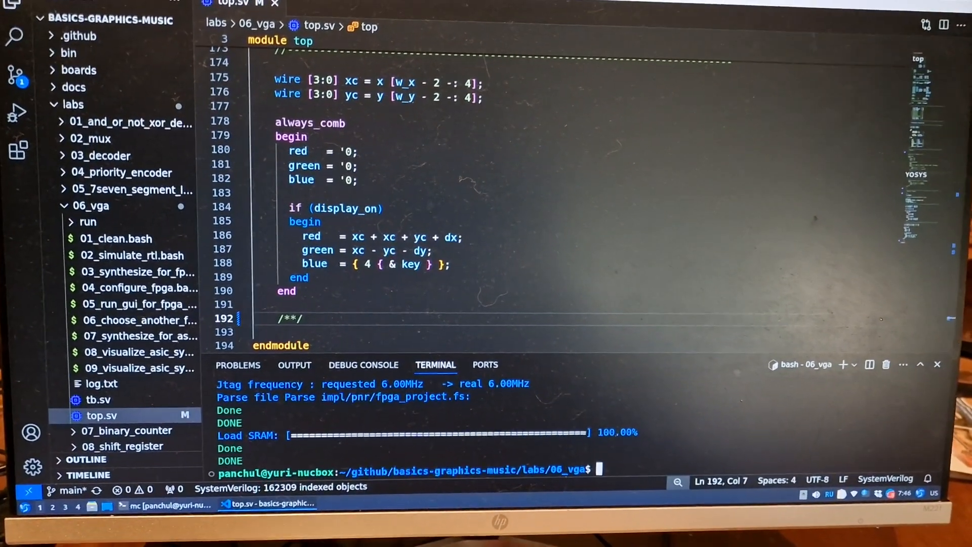
Step: Open the File menu in the VS Code menu bar
left_click(19, 6)
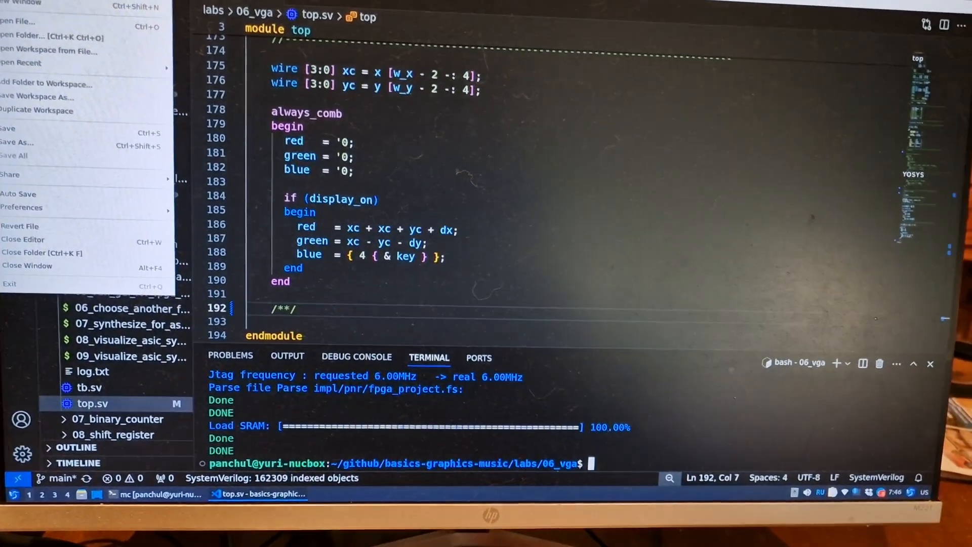